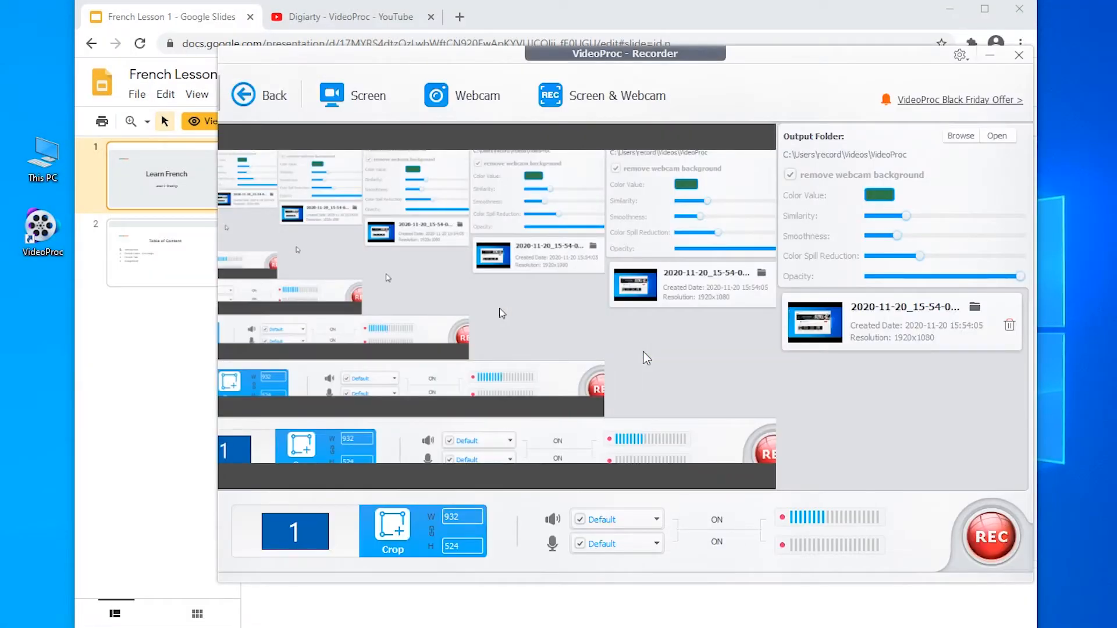
Step: Close the VideoProc Recorder and the videoproc.com Chrome window to reveal the desktop
{"action": "left_click", "coordinate": [1019, 55]}
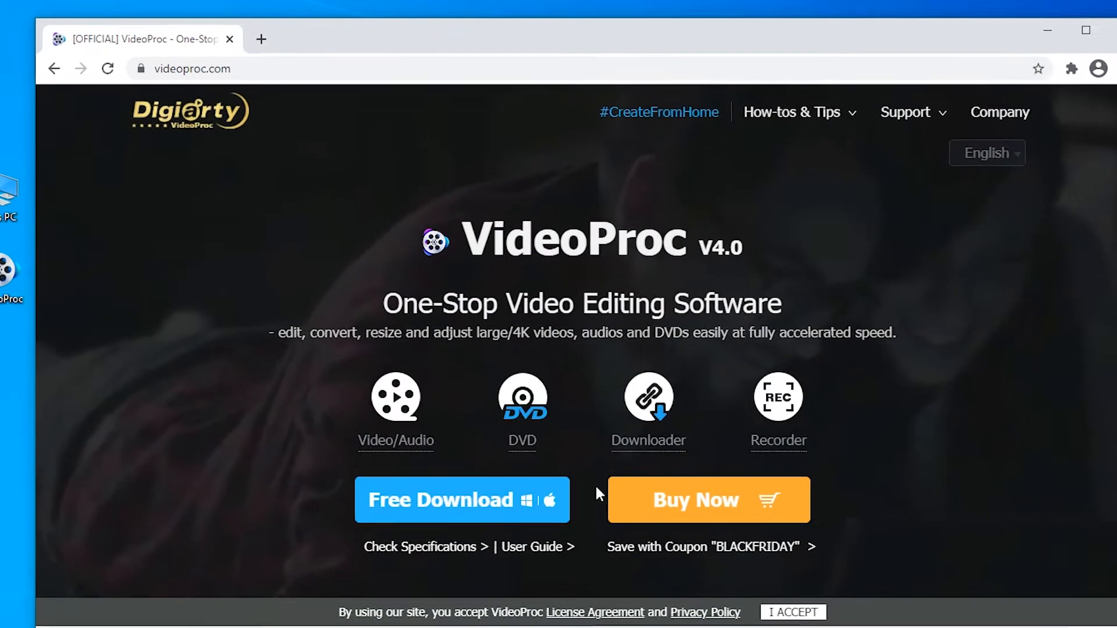
{"action": "left_click", "coordinate": [791, 612]}
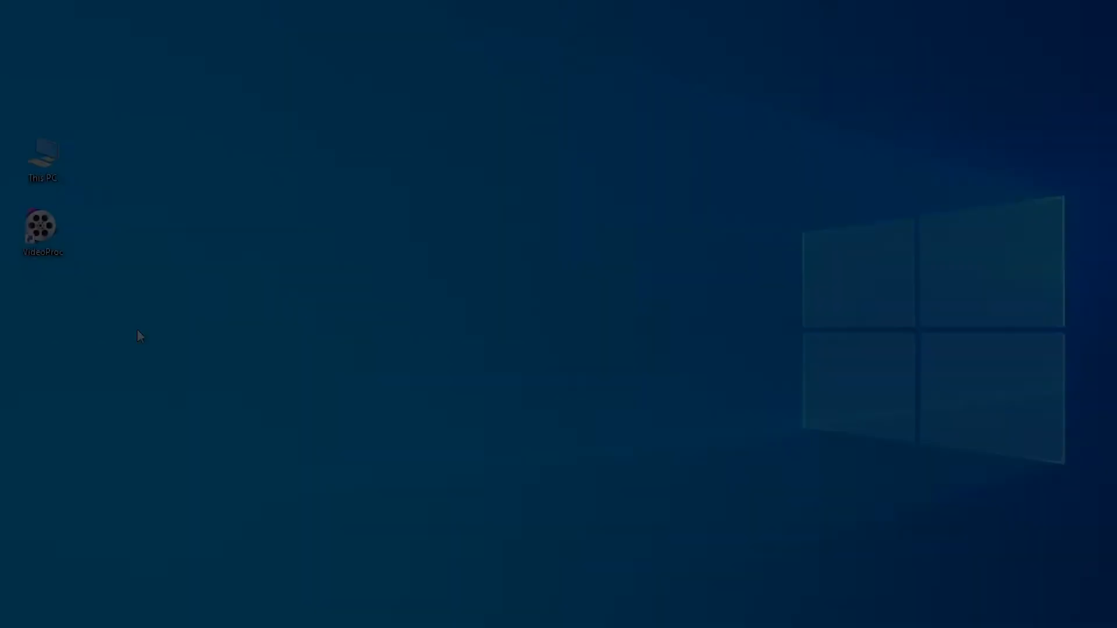
Step: Launch VideoProc, open its Recorder, and load the full desktop in Screen mode
{"action": "double_click", "coordinate": [41, 225]}
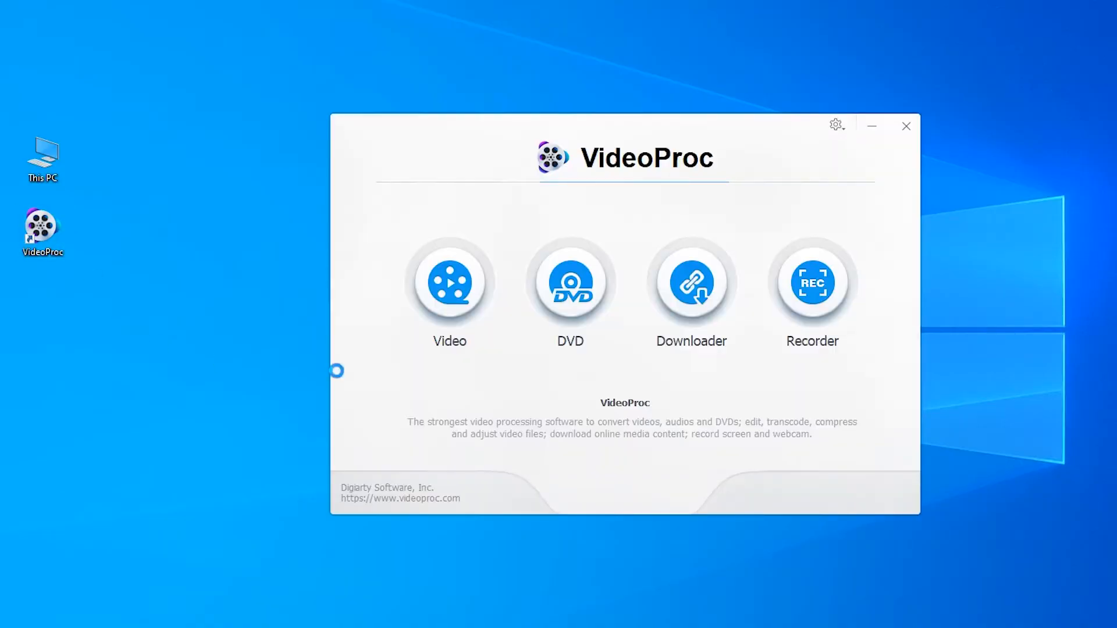
{"action": "left_click", "coordinate": [811, 282]}
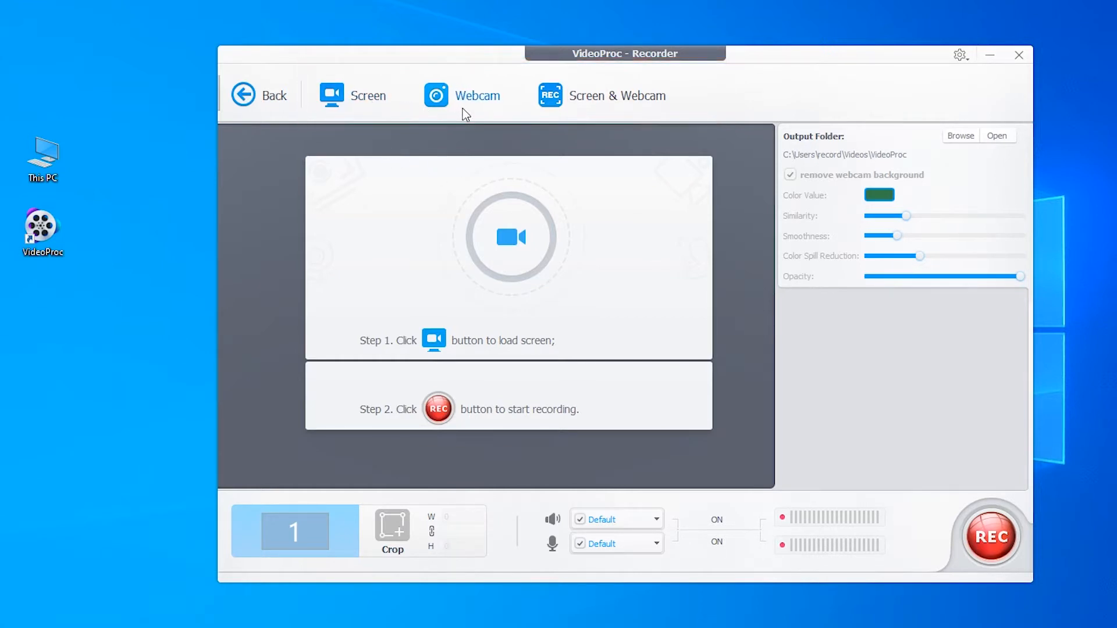
{"action": "mouse_move", "coordinate": [587, 146]}
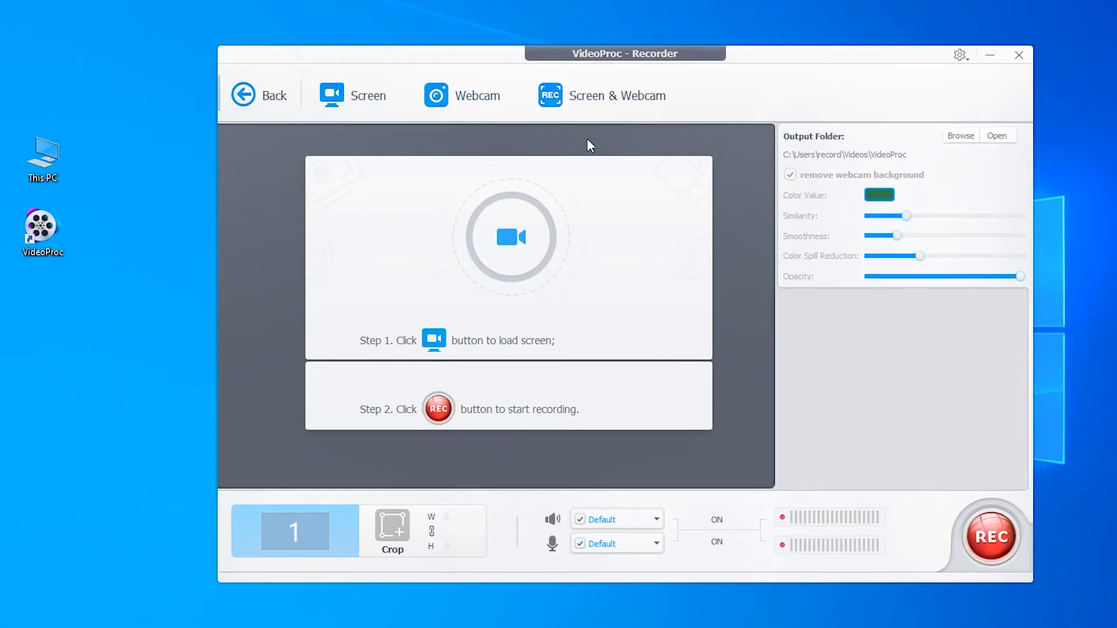
{"action": "left_click", "coordinate": [354, 94]}
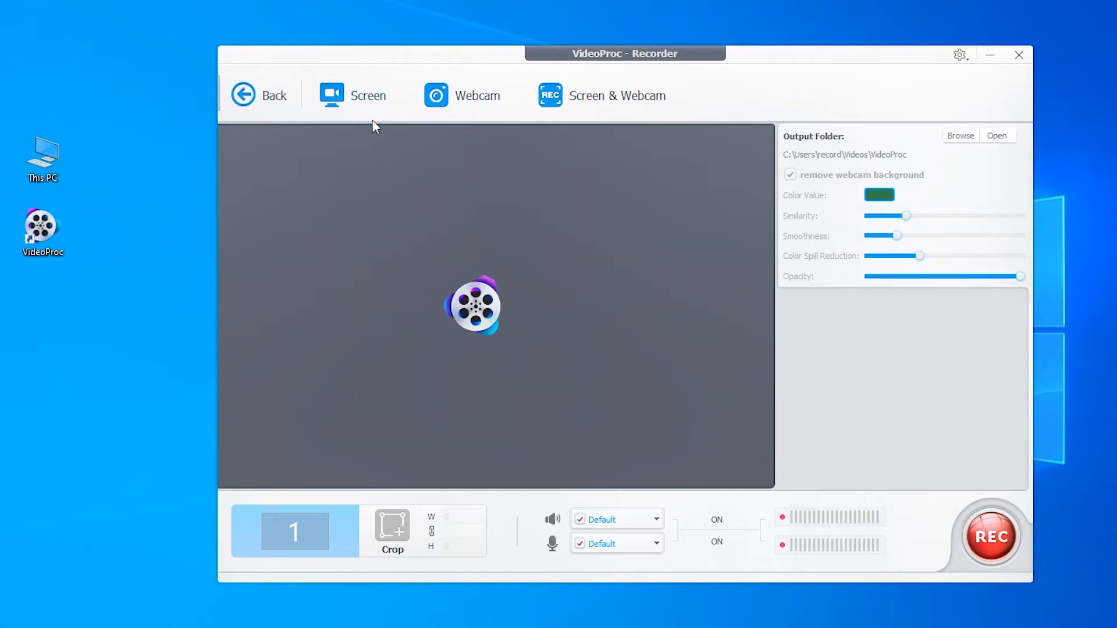
{"action": "left_click", "coordinate": [368, 94]}
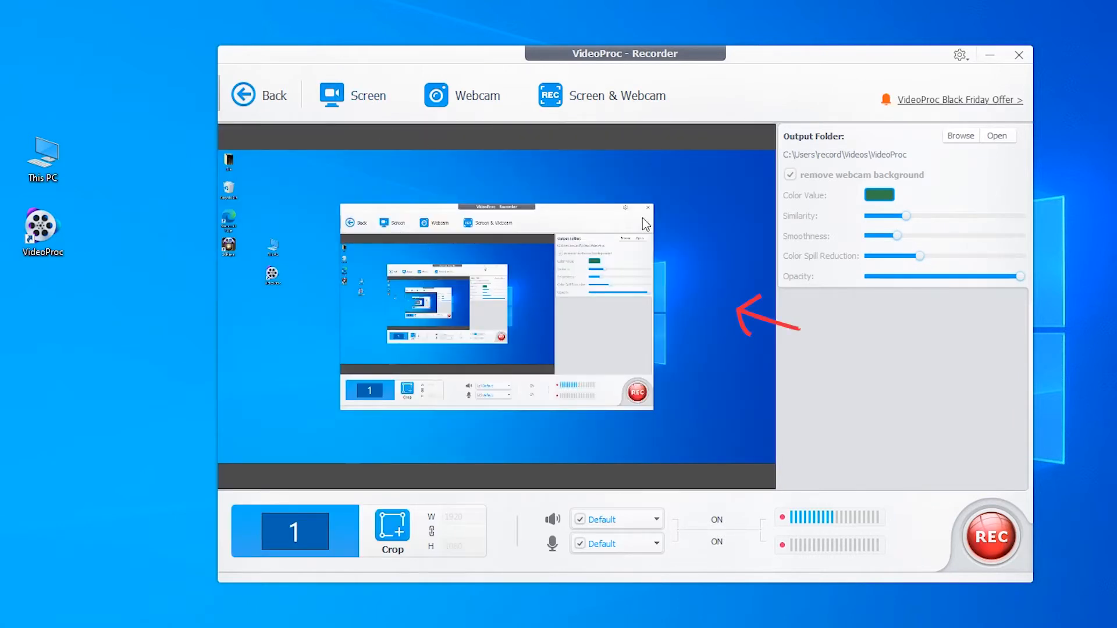
{"action": "mouse_move", "coordinate": [655, 463]}
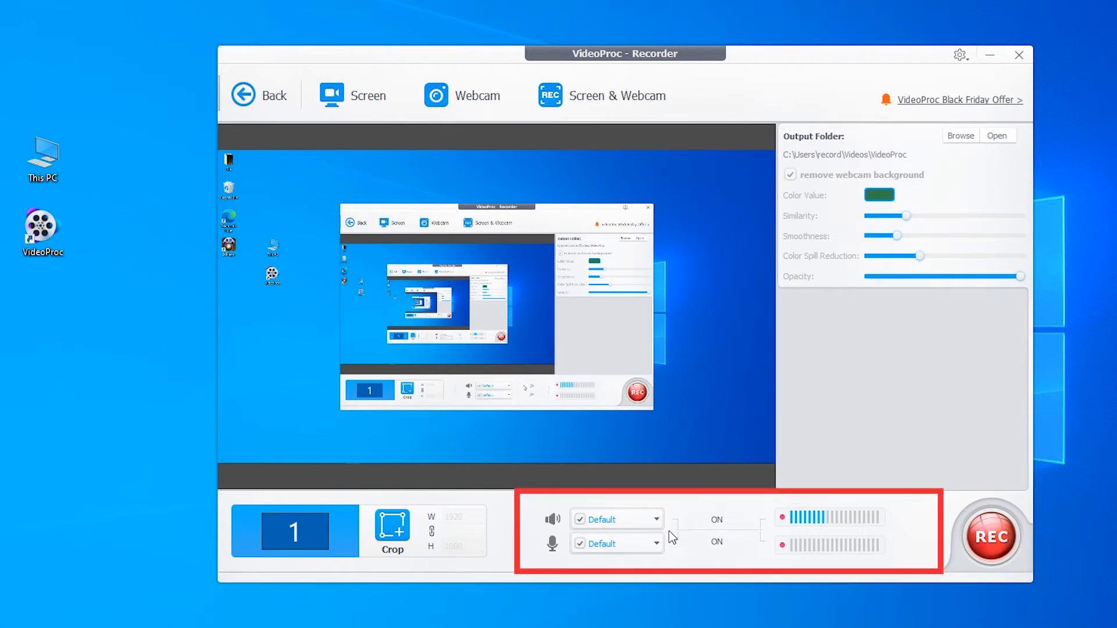
{"action": "mouse_move", "coordinate": [601, 546]}
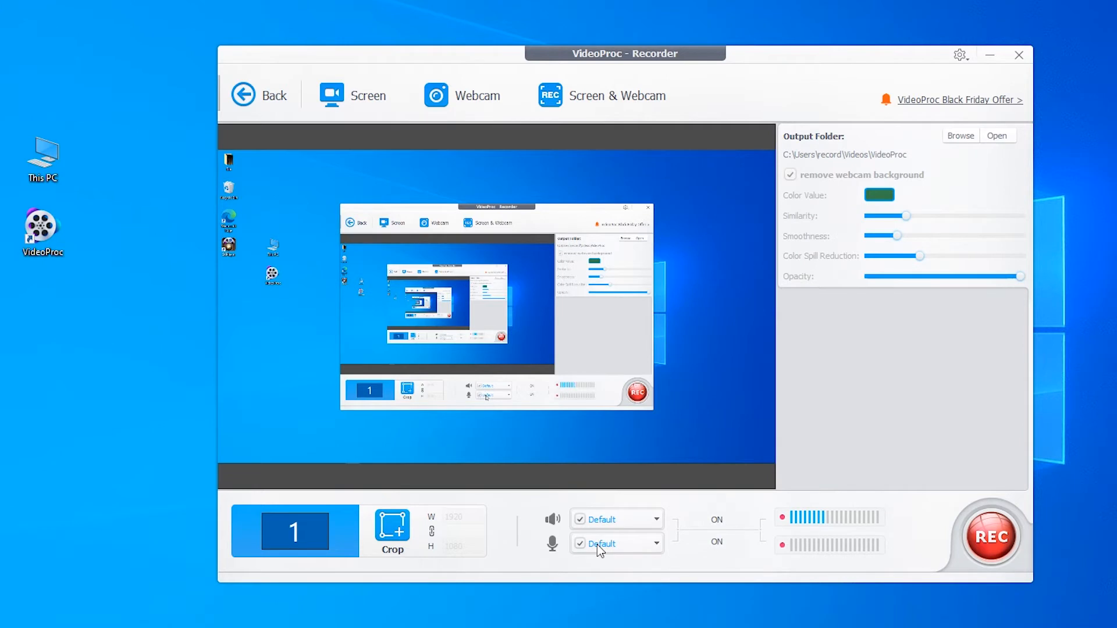
{"action": "mouse_move", "coordinate": [704, 552]}
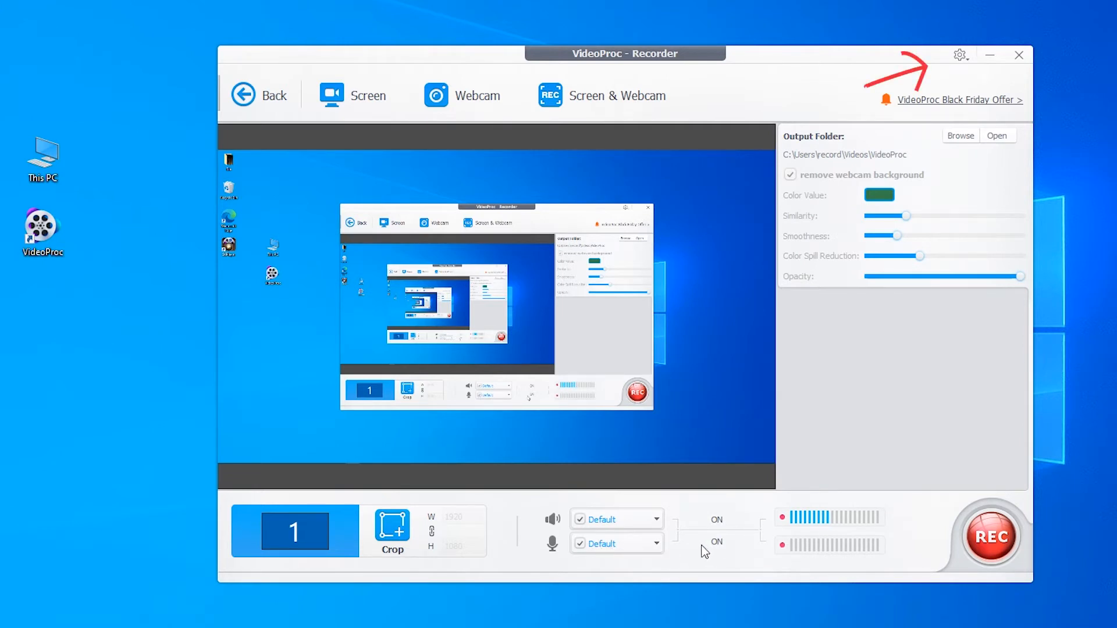
Step: Set recorder to High quality, mov format, CTRL+R/CTRL+T shortcuts, no key or countdown display
{"action": "left_click", "coordinate": [959, 55]}
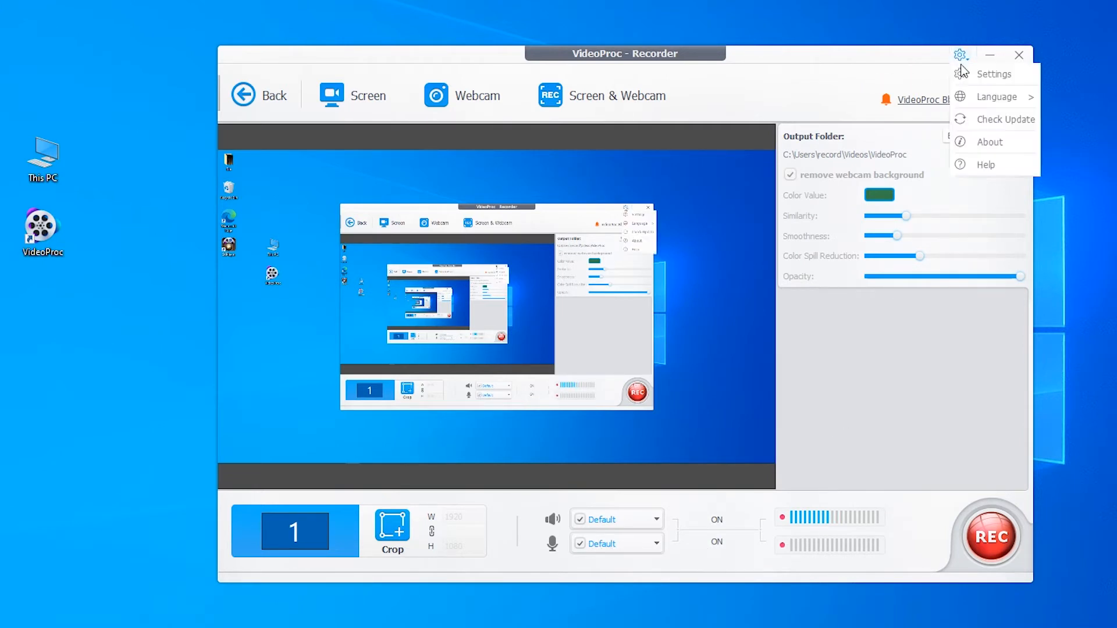
{"action": "left_click", "coordinate": [993, 74]}
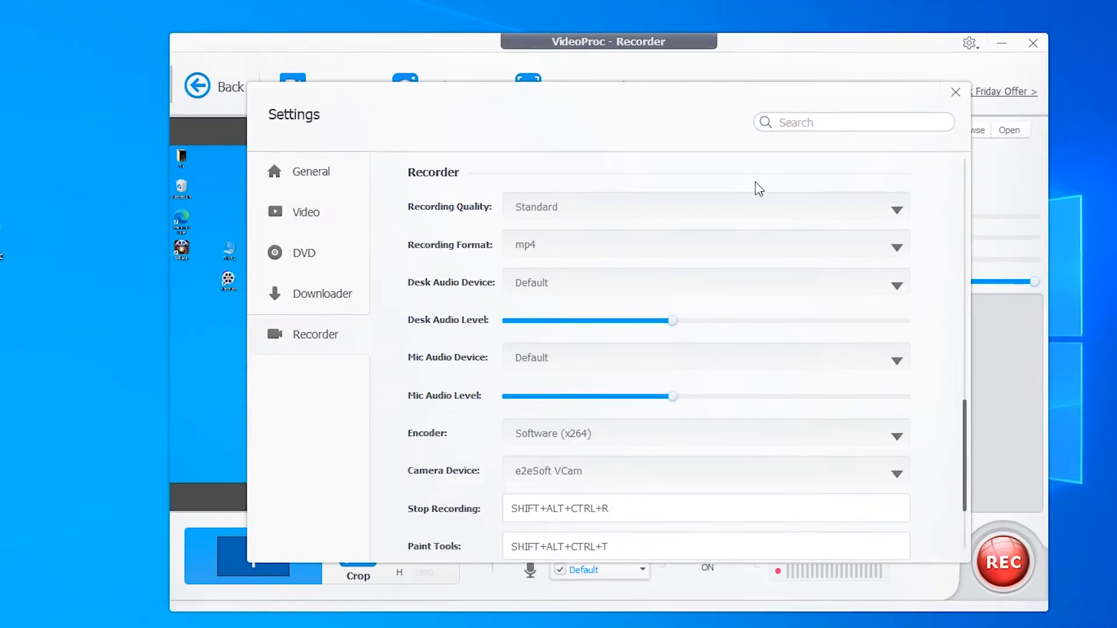
{"action": "left_click", "coordinate": [705, 207]}
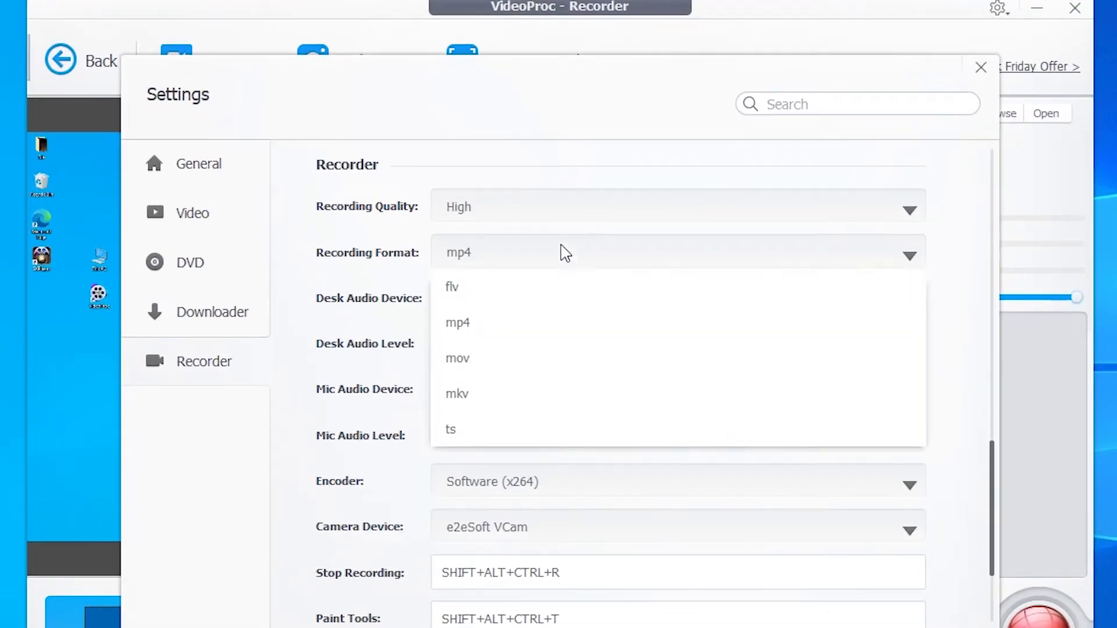
{"action": "left_click", "coordinate": [458, 358]}
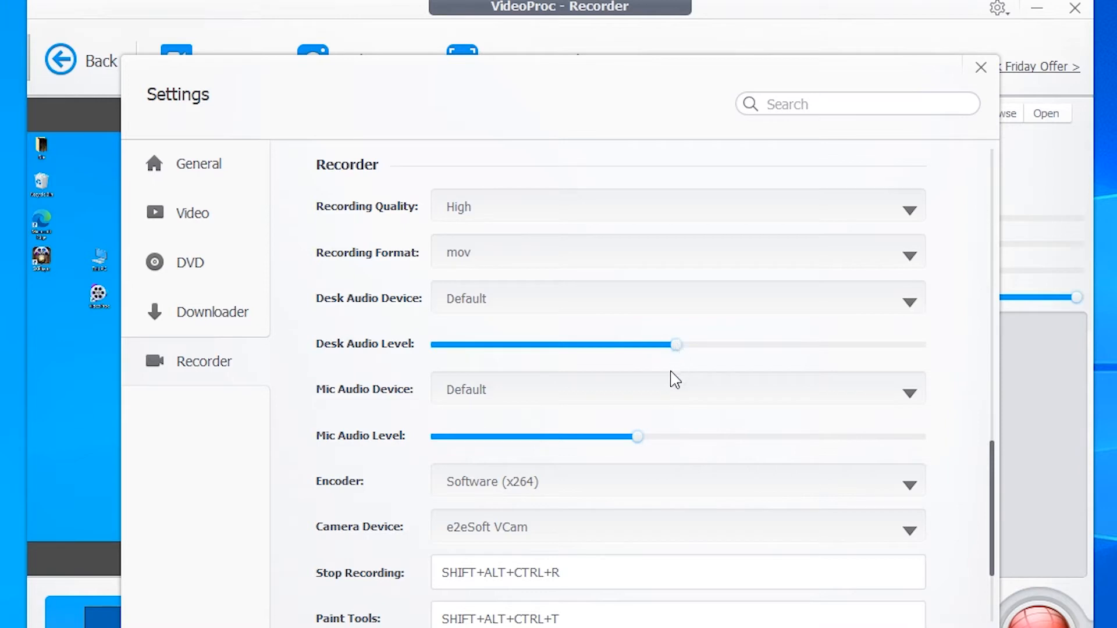
{"action": "scroll", "scroll_direction": "down", "scroll_amount": 3}
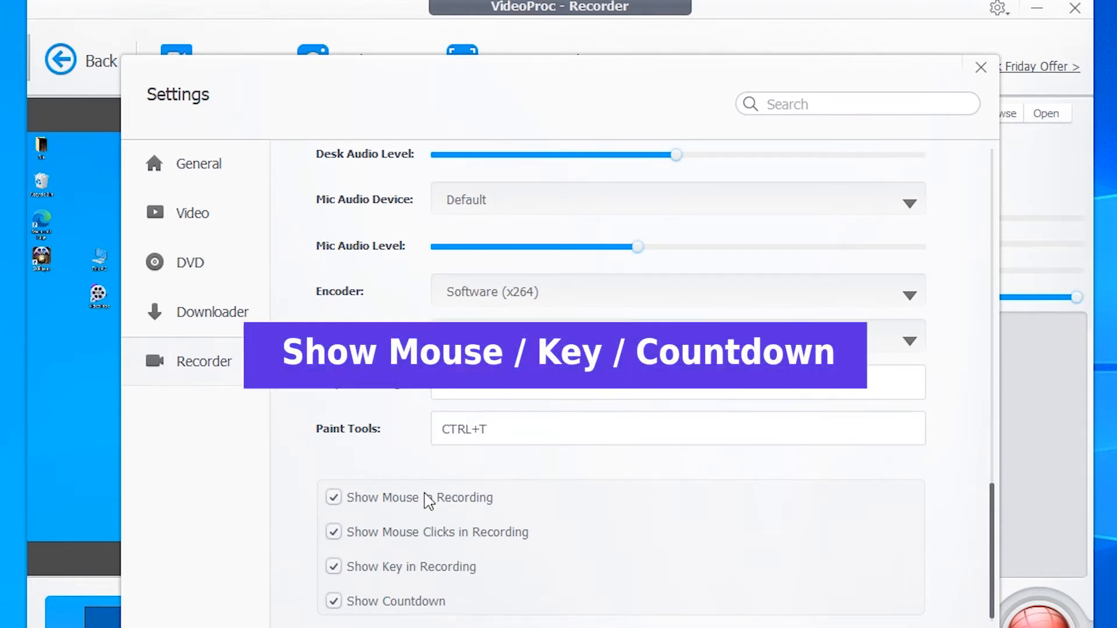
{"action": "mouse_move", "coordinate": [424, 559]}
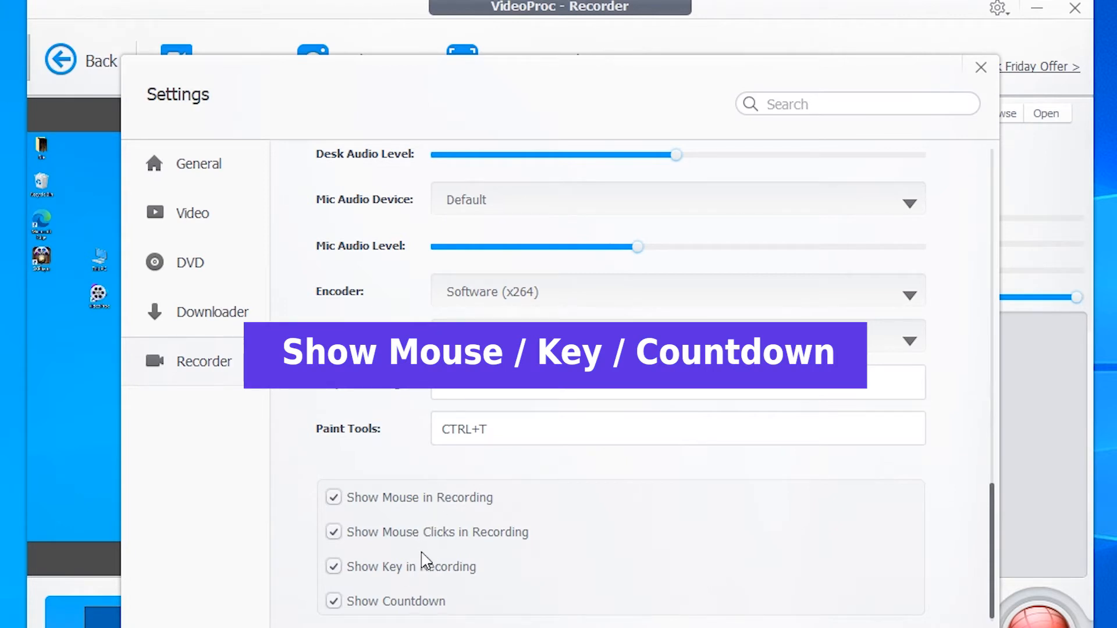
{"action": "mouse_move", "coordinate": [436, 516]}
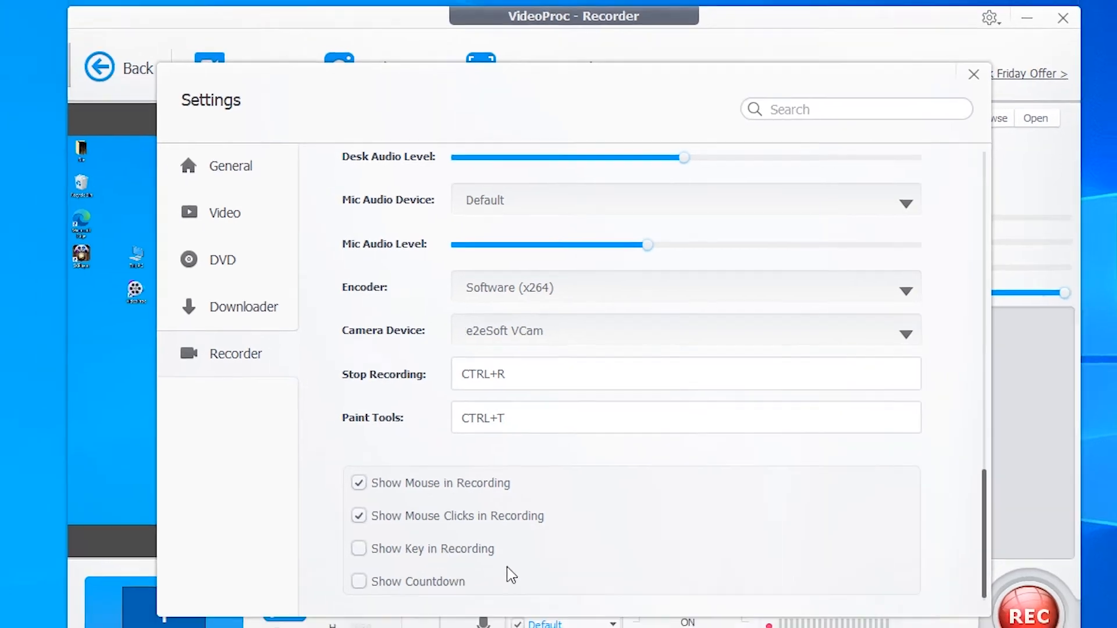
{"action": "left_click", "coordinate": [974, 74]}
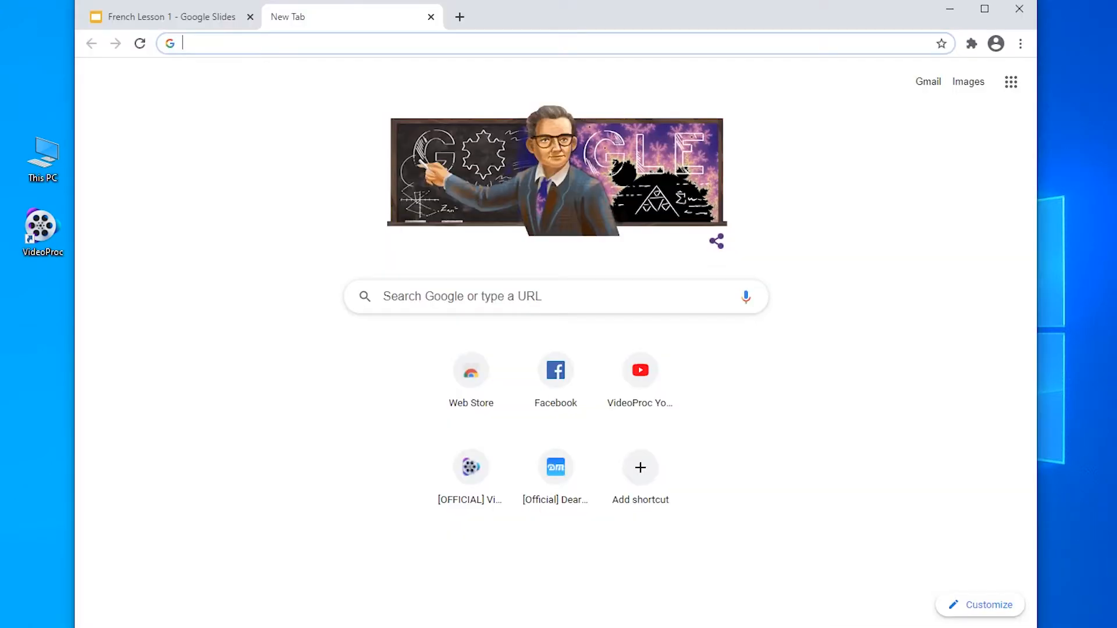
Step: Record browsing the Digiarty - VideoProc channel's Channels and About pages, then stop recording
{"action": "left_click", "coordinate": [638, 370]}
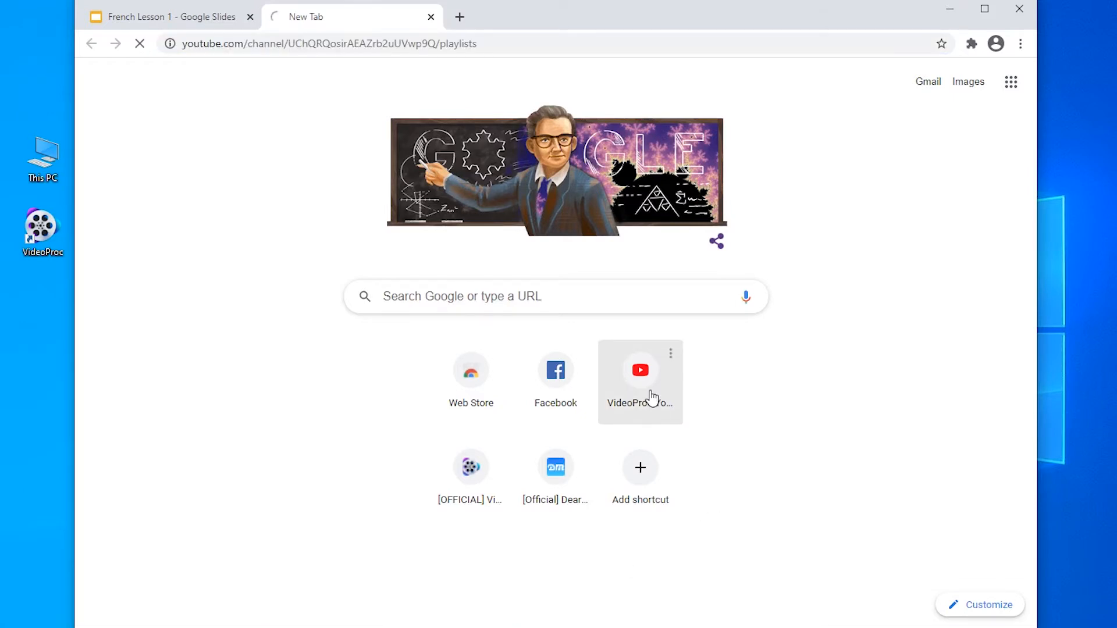
{"action": "left_click", "coordinate": [639, 370]}
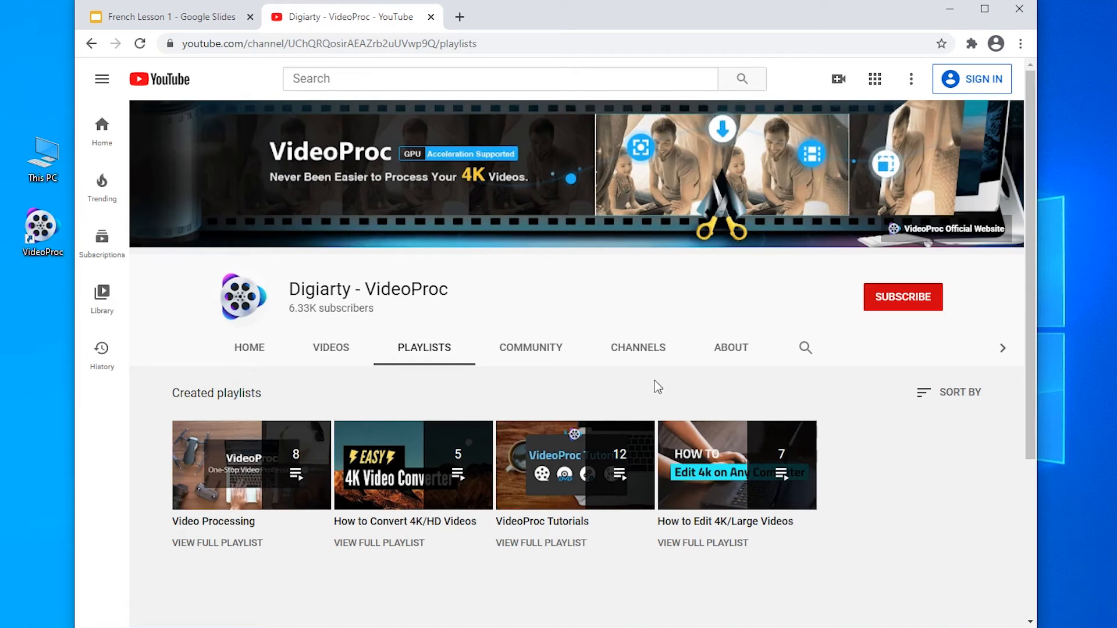
{"action": "left_click", "coordinate": [637, 347]}
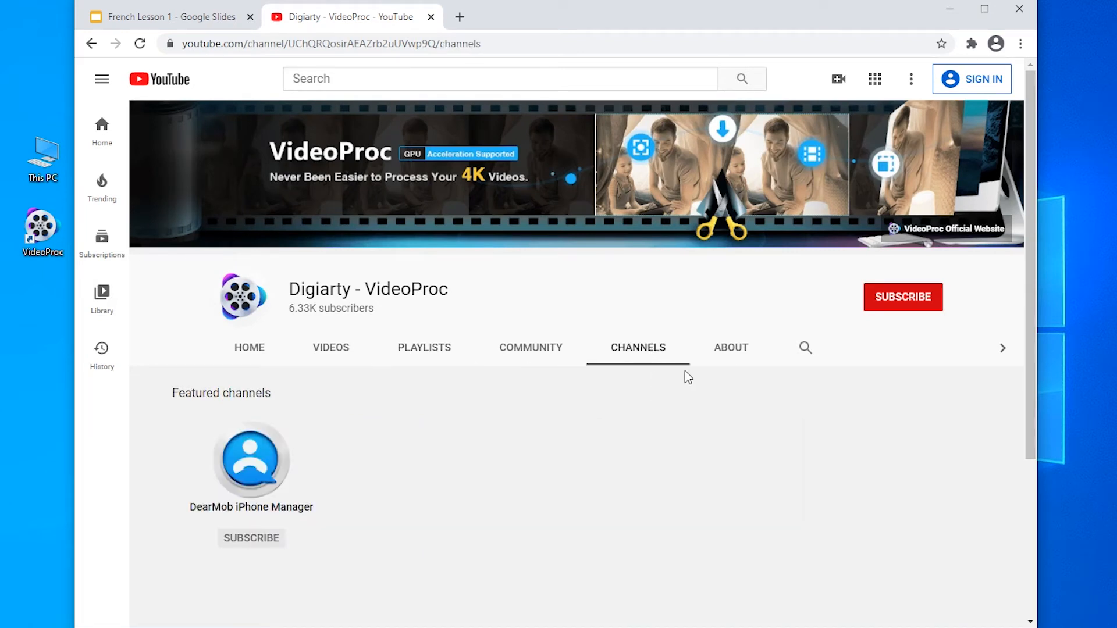
{"action": "left_click", "coordinate": [730, 348]}
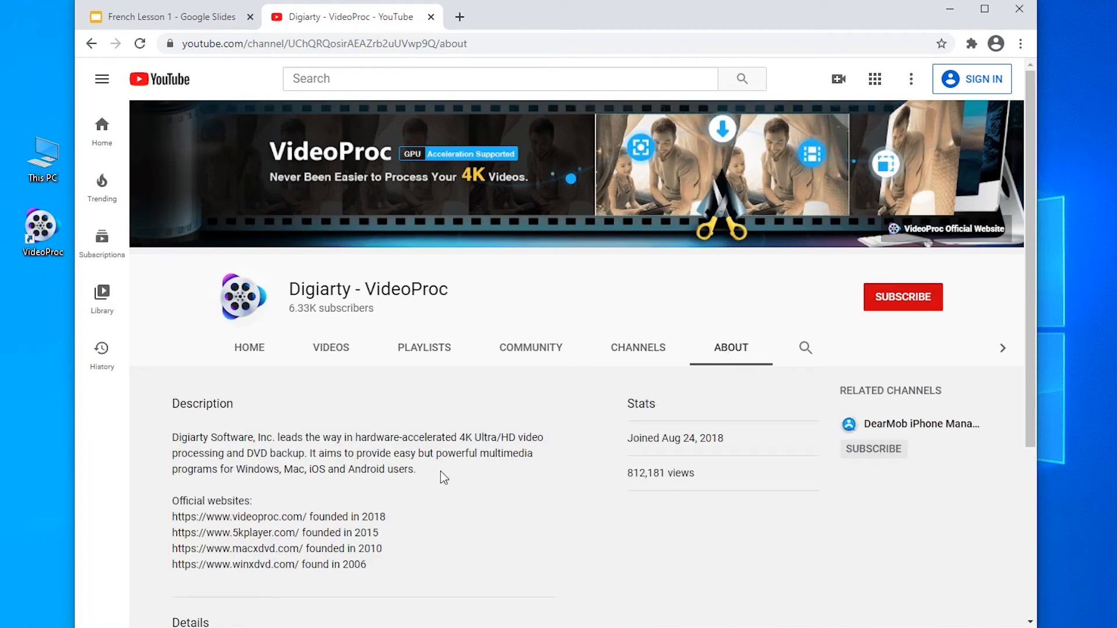
{"action": "mouse_move", "coordinate": [425, 479]}
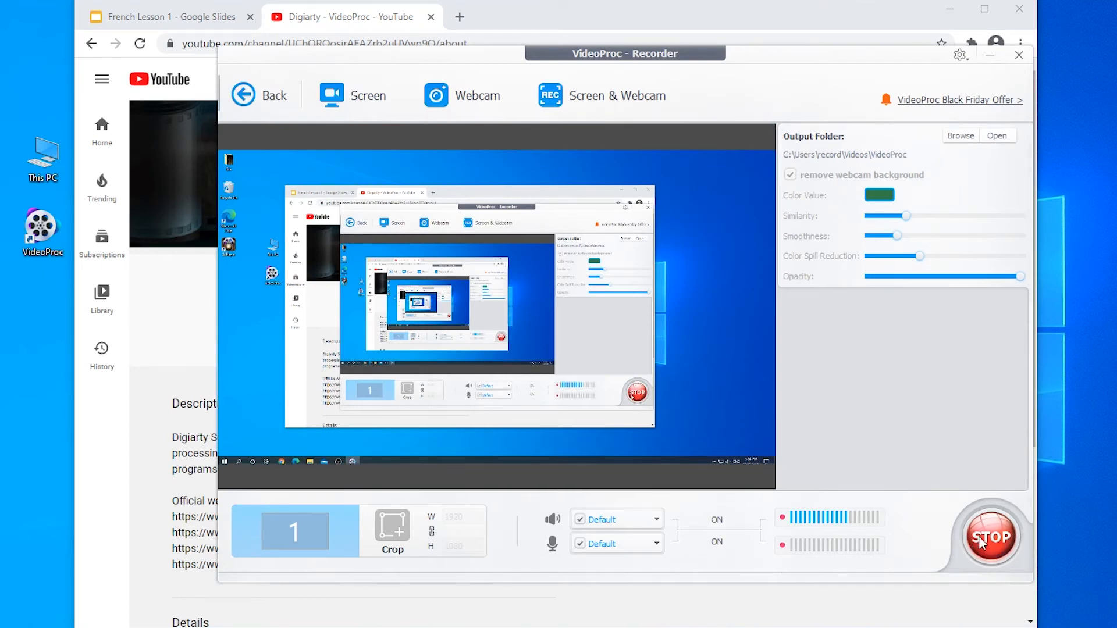
{"action": "left_click", "coordinate": [990, 536]}
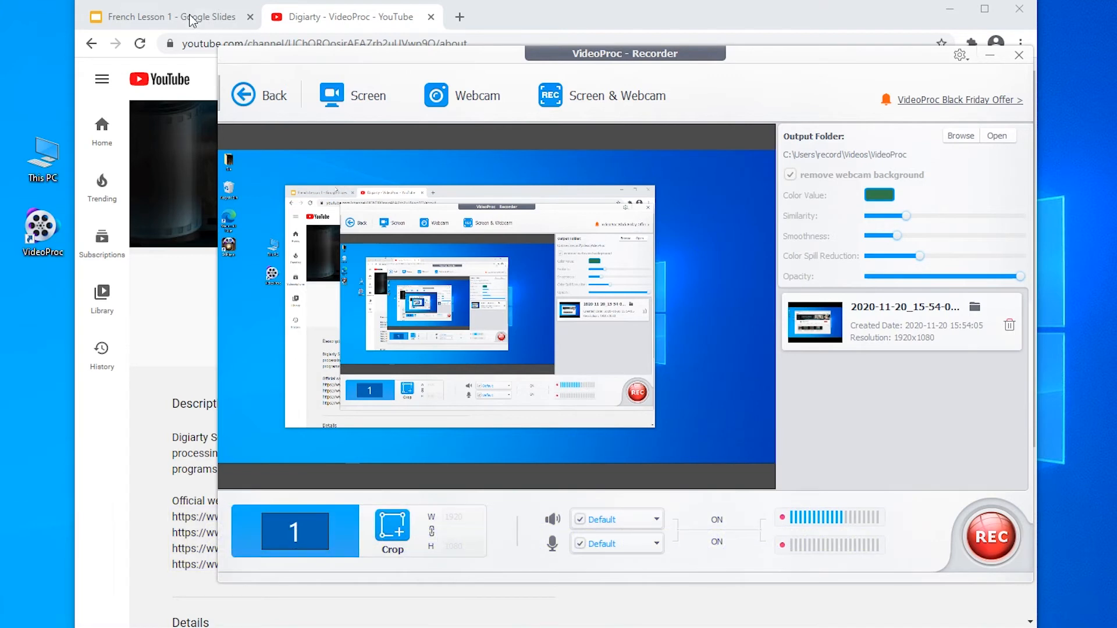
Step: Switch Chrome to the French Lesson 1 Google Slides tab
{"action": "left_click", "coordinate": [171, 17]}
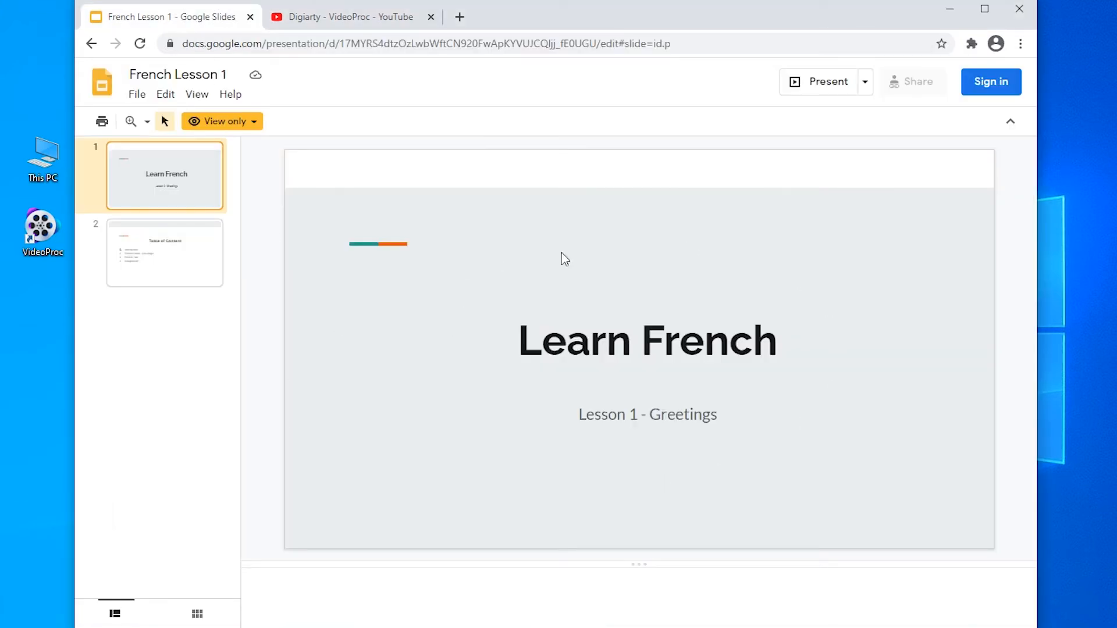
{"action": "mouse_move", "coordinate": [472, 433]}
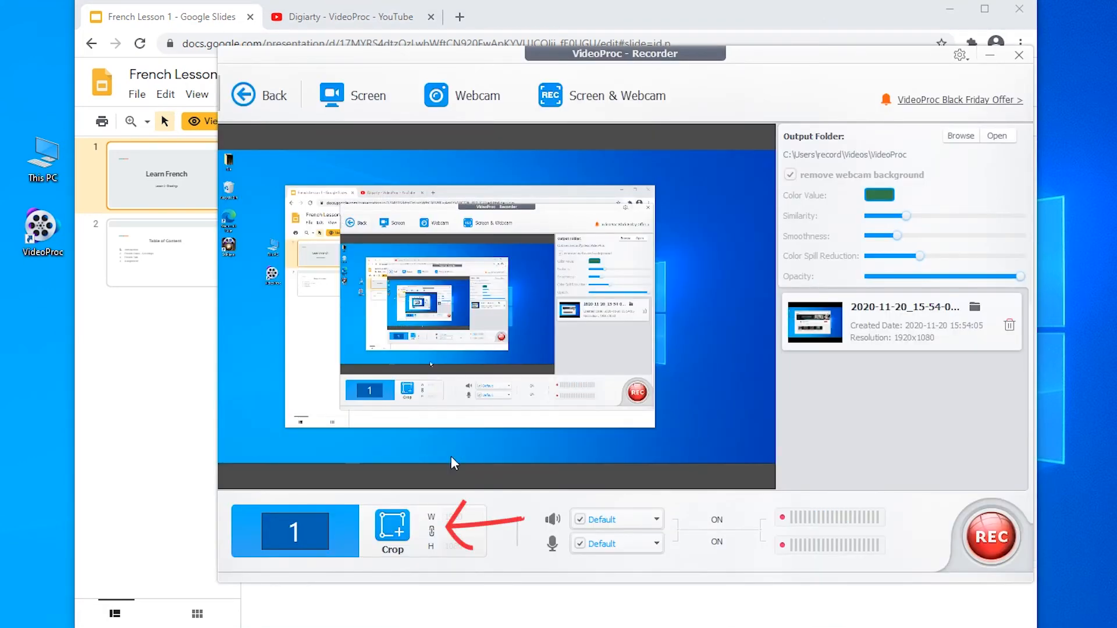
Step: Crop the capture area to 932x524 around the slide and begin recording
{"action": "left_click", "coordinate": [1018, 55]}
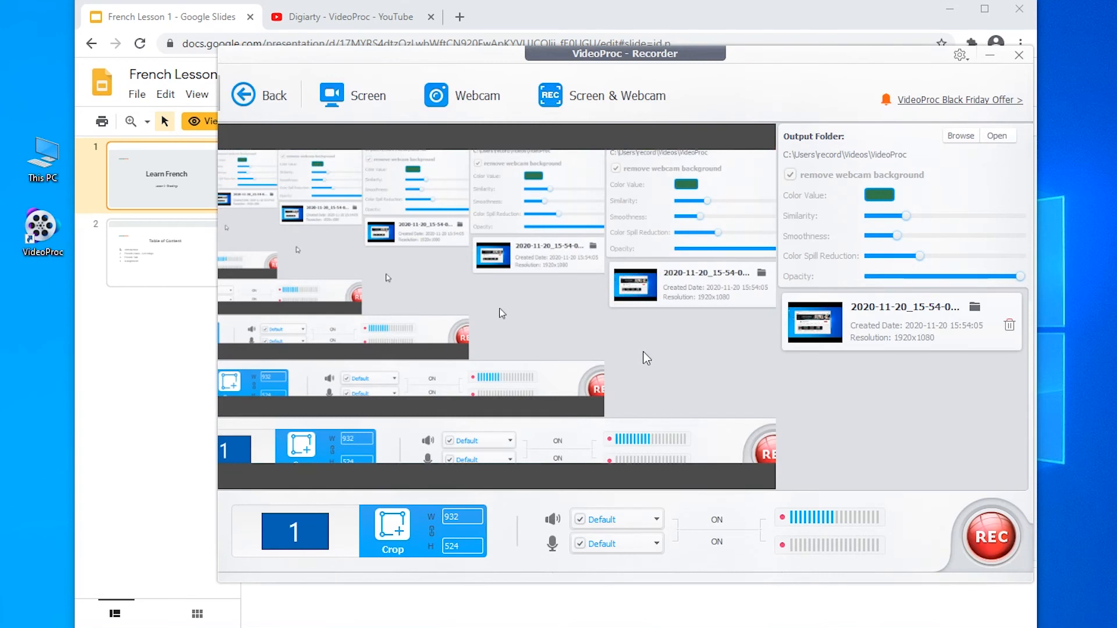
{"action": "left_click", "coordinate": [1018, 54]}
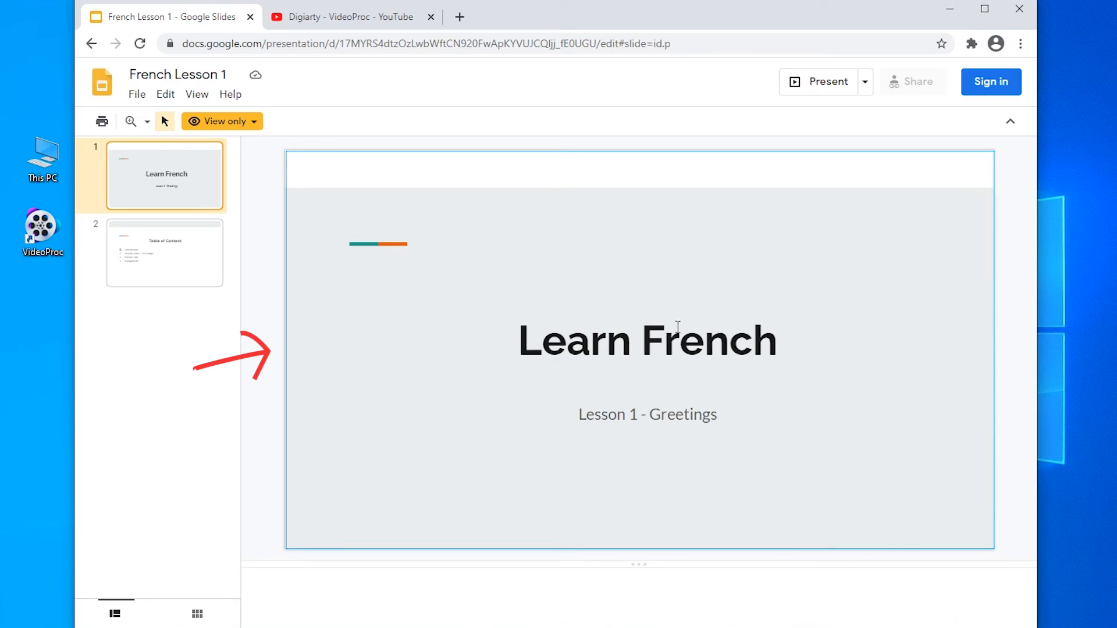
Step: Go to the Table of Content slide and mark French Class - Greetings with arrow and oval
{"action": "left_click", "coordinate": [647, 415]}
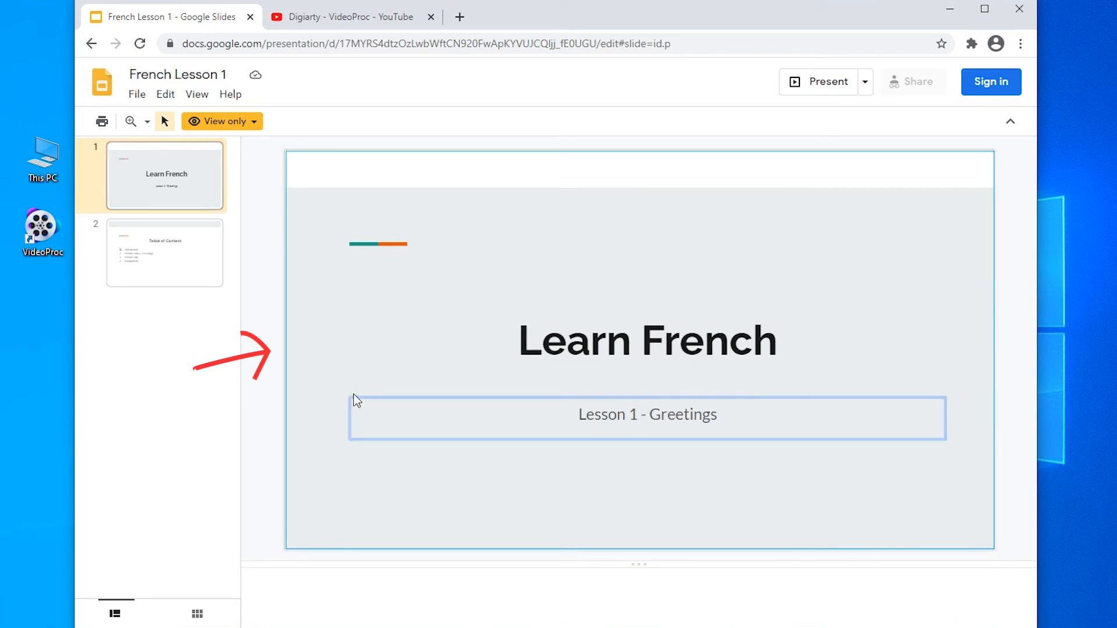
{"action": "left_click", "coordinate": [164, 252]}
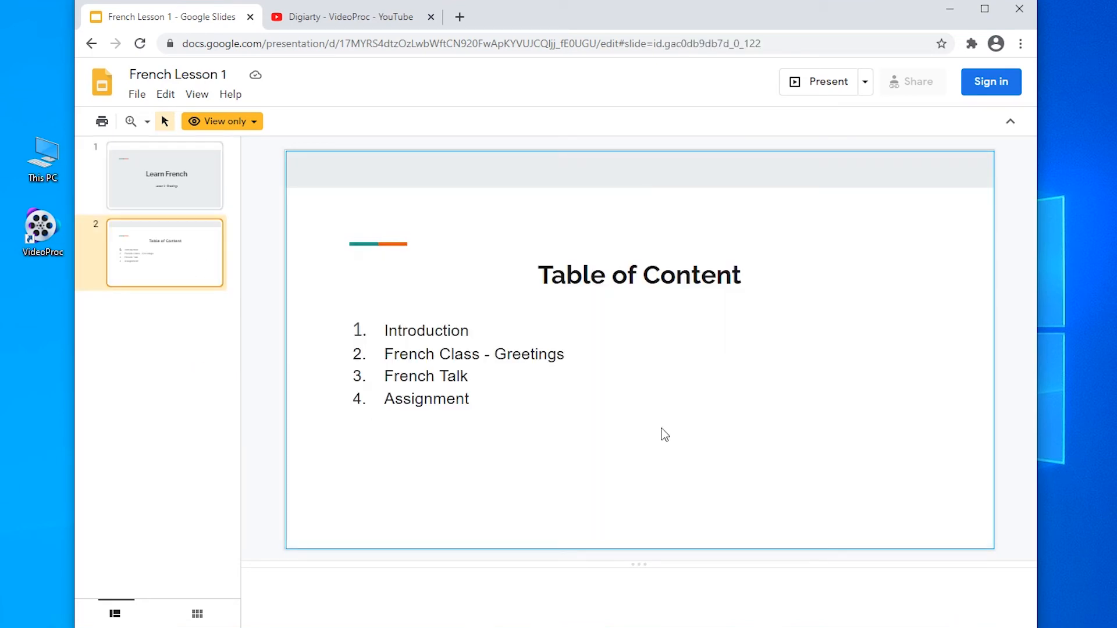
{"action": "mouse_move", "coordinate": [849, 450]}
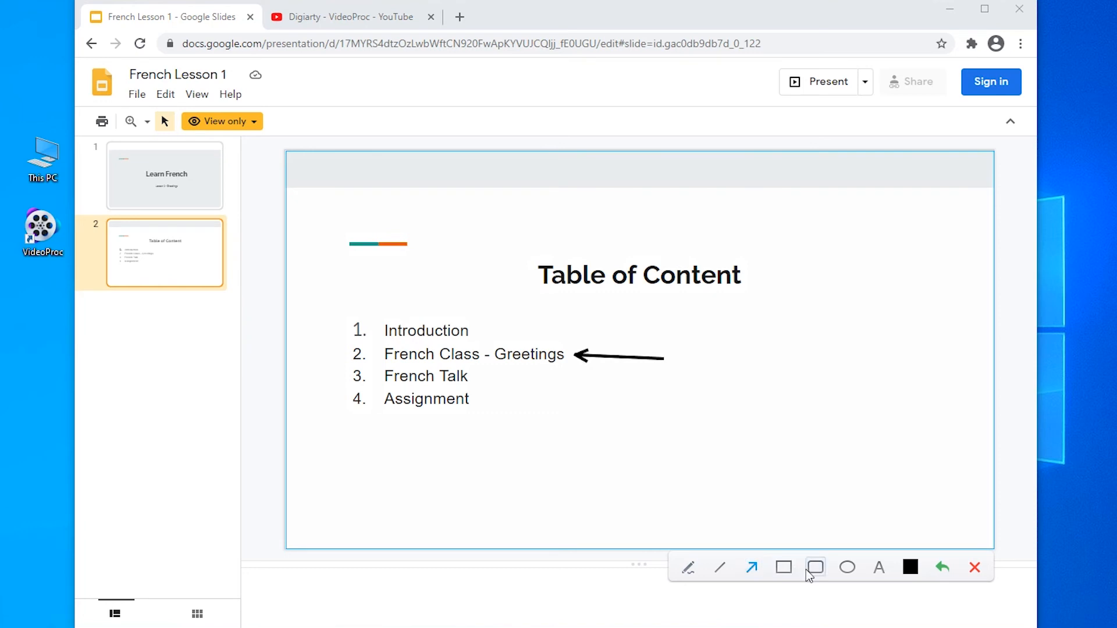
{"action": "left_click", "coordinate": [847, 568]}
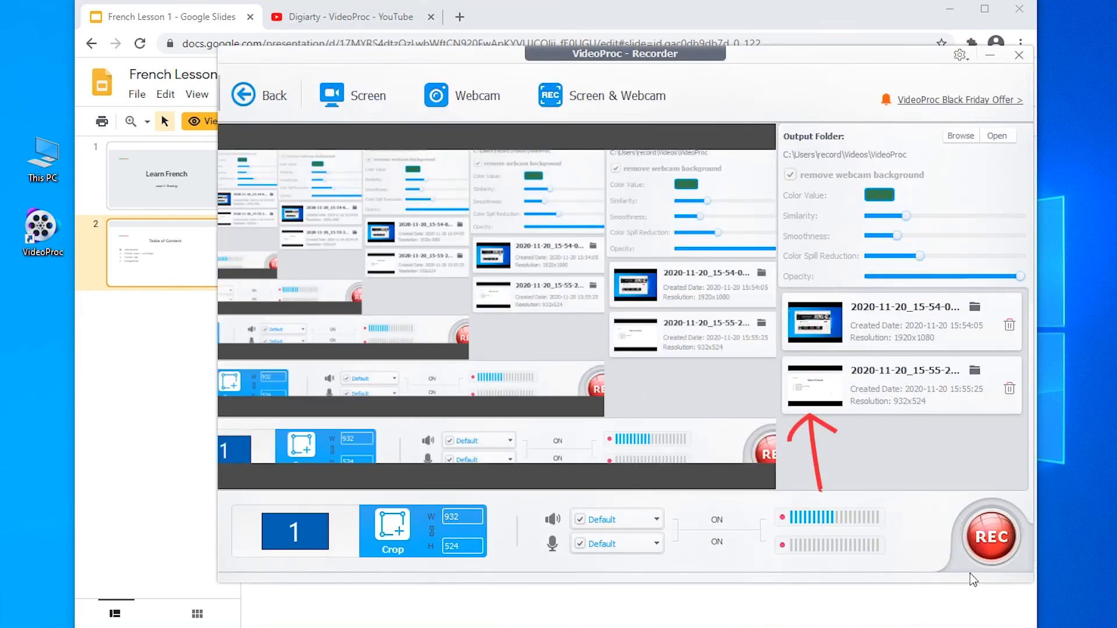
Step: Play and stop the 932x524 clip preview, then open its output folder
{"action": "left_click", "coordinate": [901, 385]}
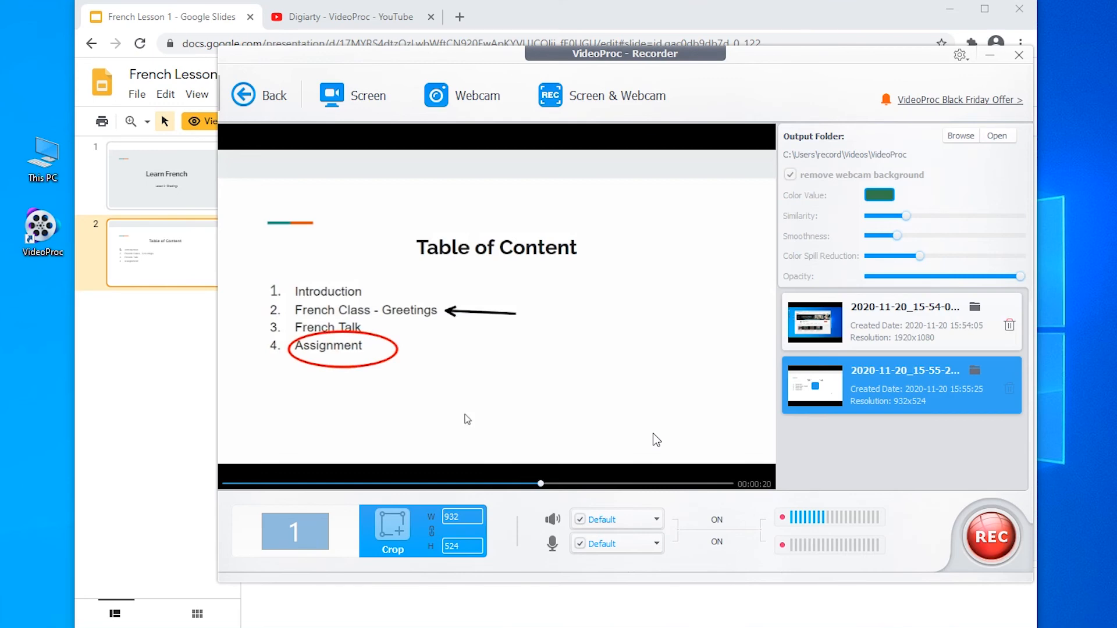
{"action": "left_click", "coordinate": [814, 385]}
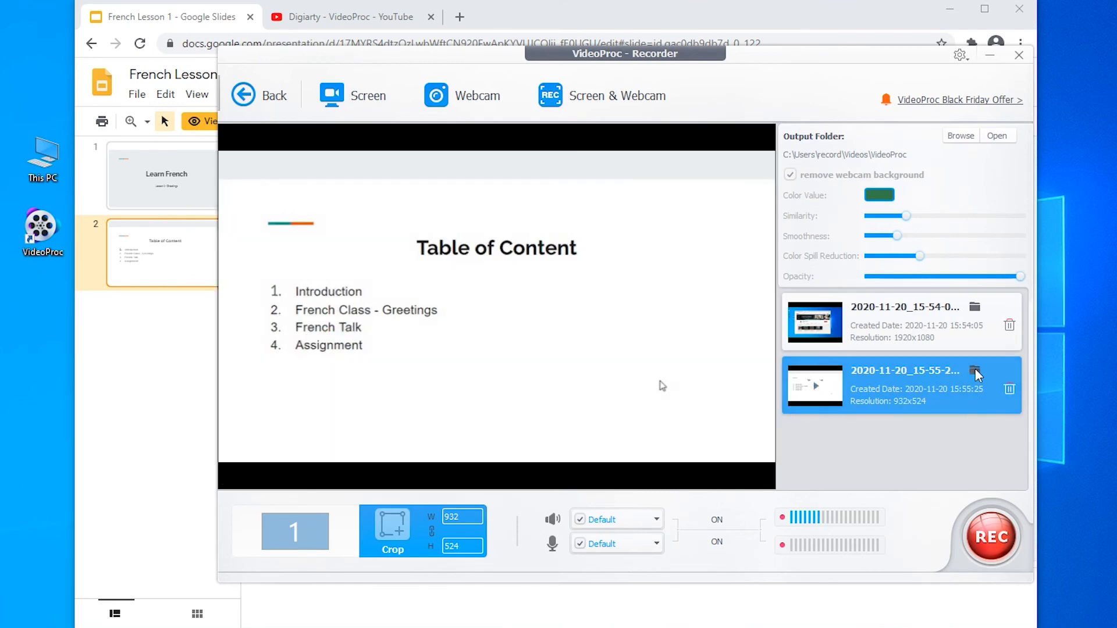
{"action": "left_click", "coordinate": [974, 370]}
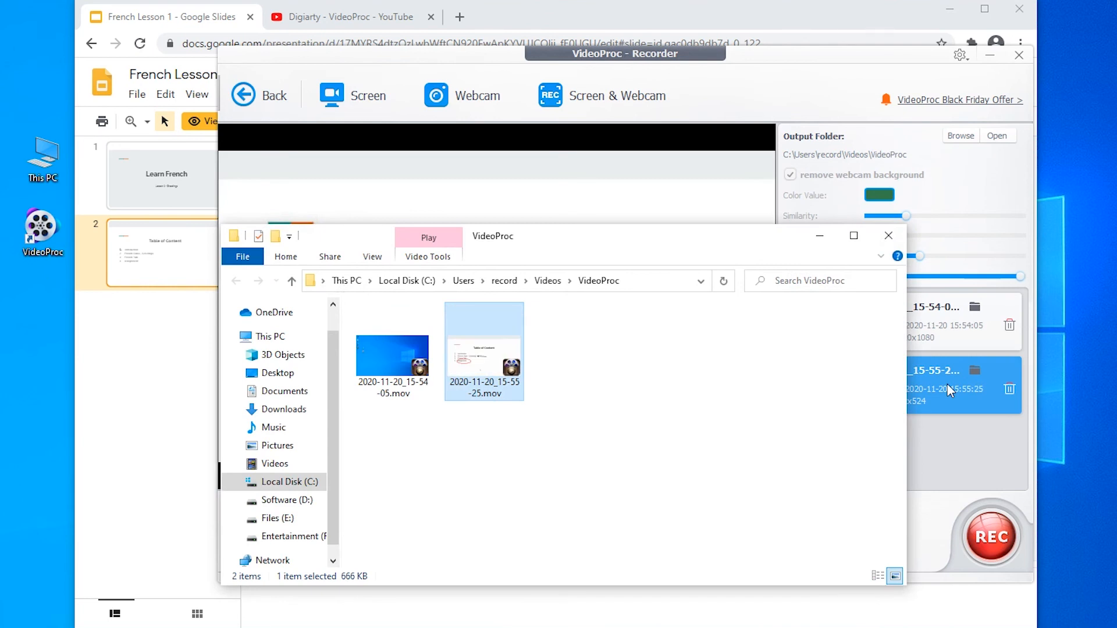
Step: Deselect files in the VideoProc folder and close the File Explorer window
{"action": "left_click", "coordinate": [509, 434]}
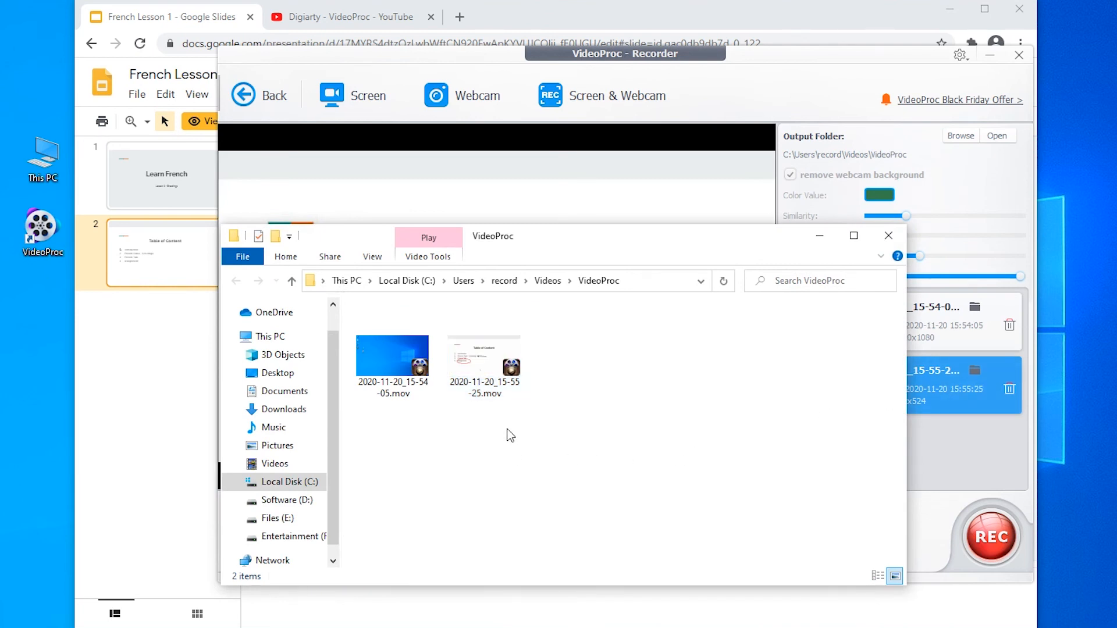
{"action": "mouse_move", "coordinate": [762, 352]}
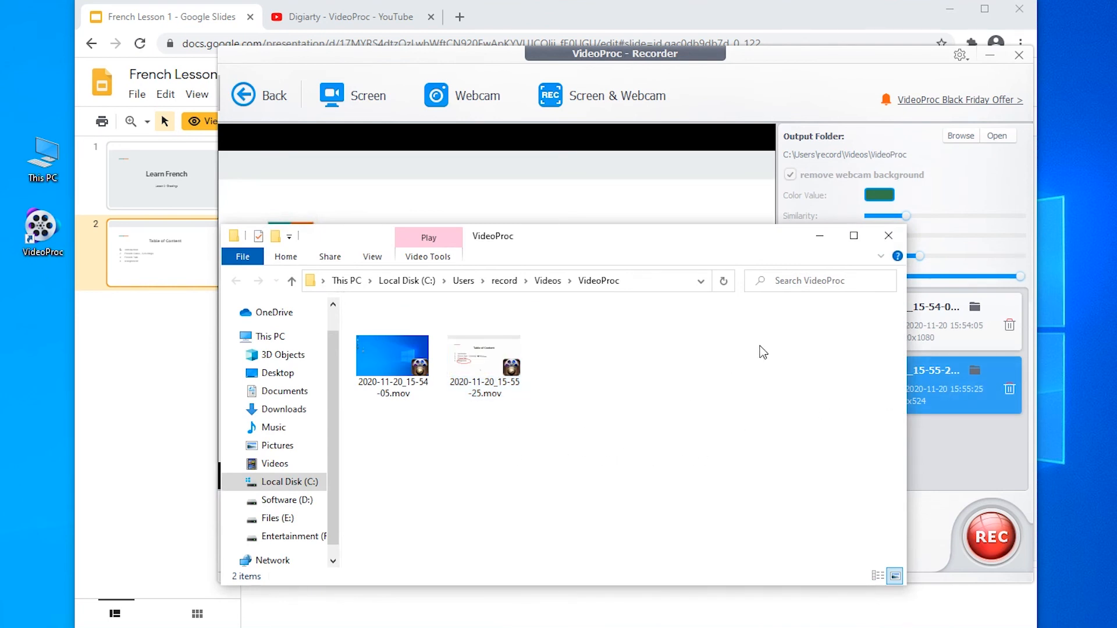
{"action": "left_click", "coordinate": [888, 235]}
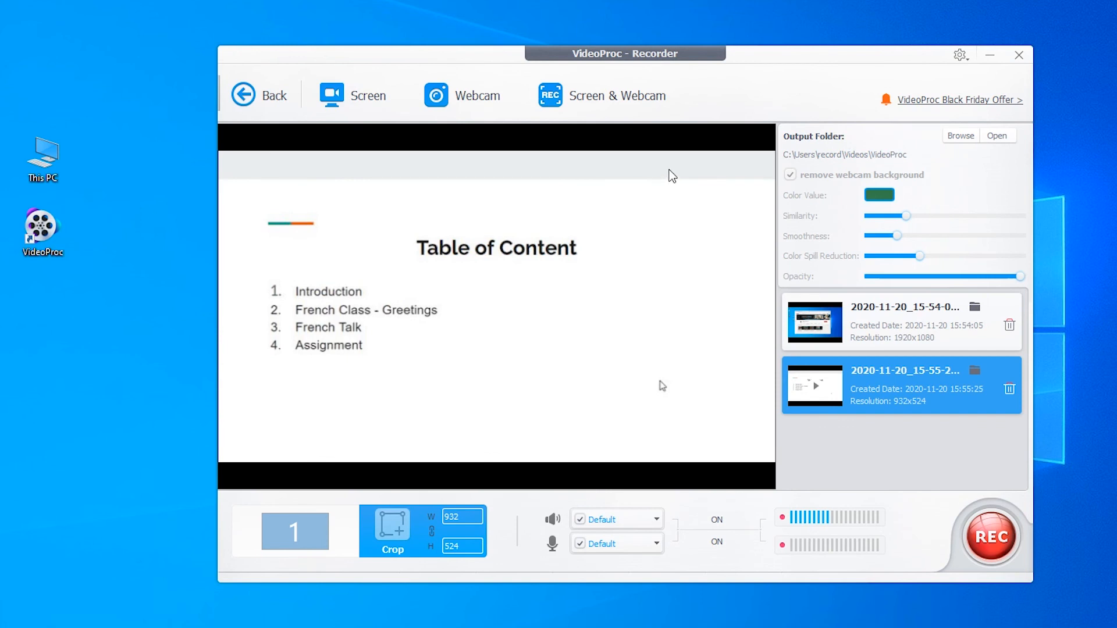
Step: Exit the Recorder via Back, confirming Yes in the Warning dialog
{"action": "left_click", "coordinate": [260, 95]}
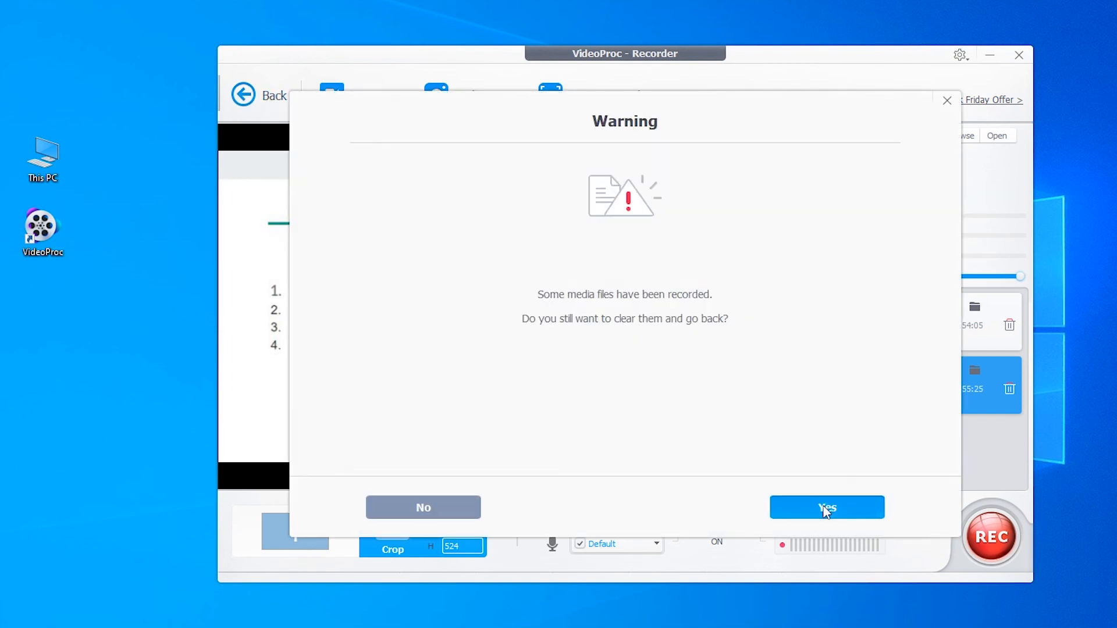
{"action": "left_click", "coordinate": [825, 507]}
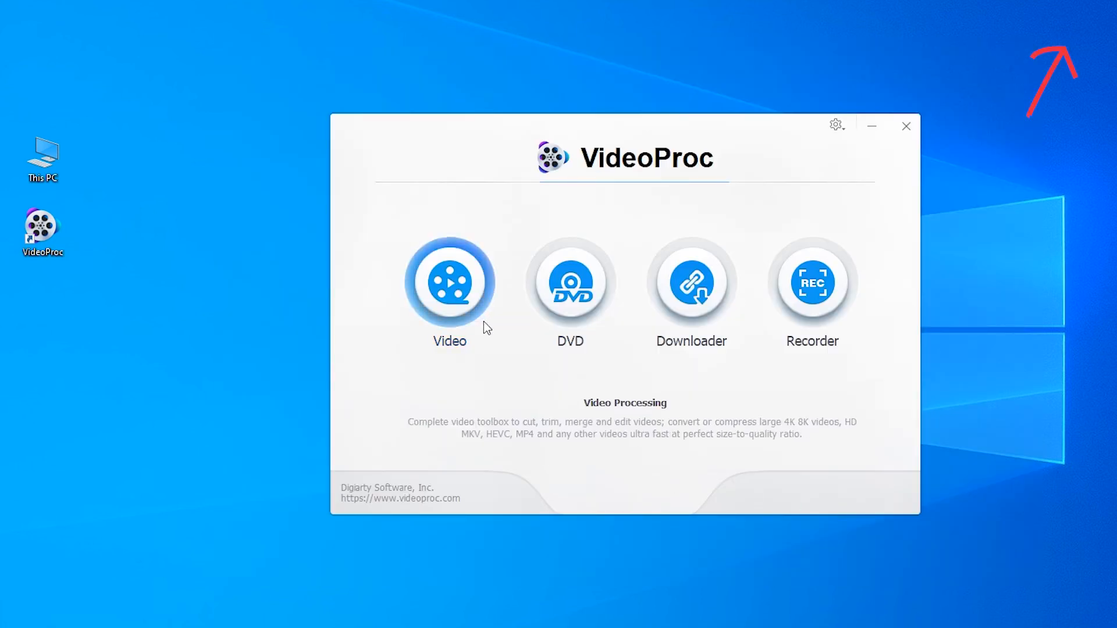